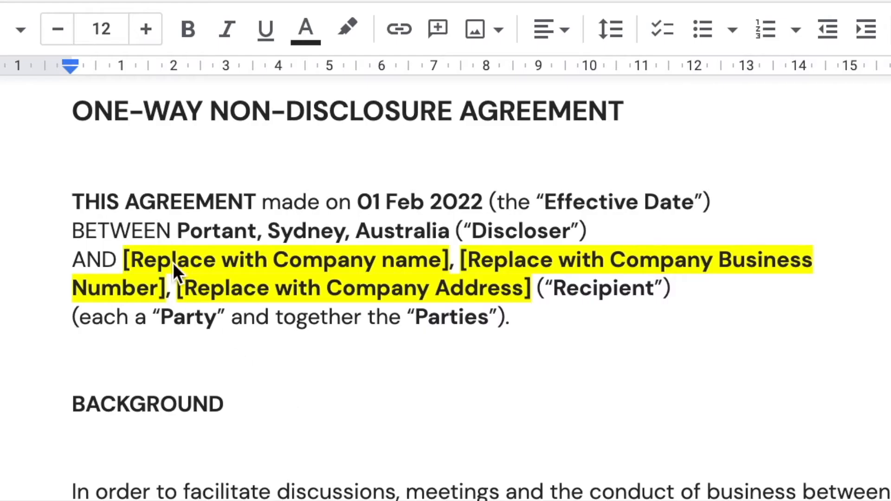
# Select the [Replace with Company name] placeholder in the one-way NDA draft.
pyautogui.doubleClick(285, 260)
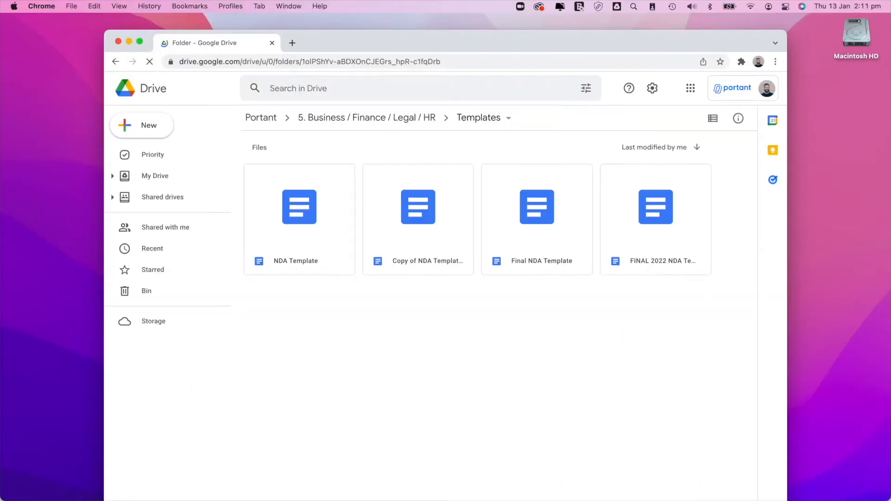
# Scroll through the four NDA template versions in the Drive Templates folder.
pyautogui.scroll(-3)
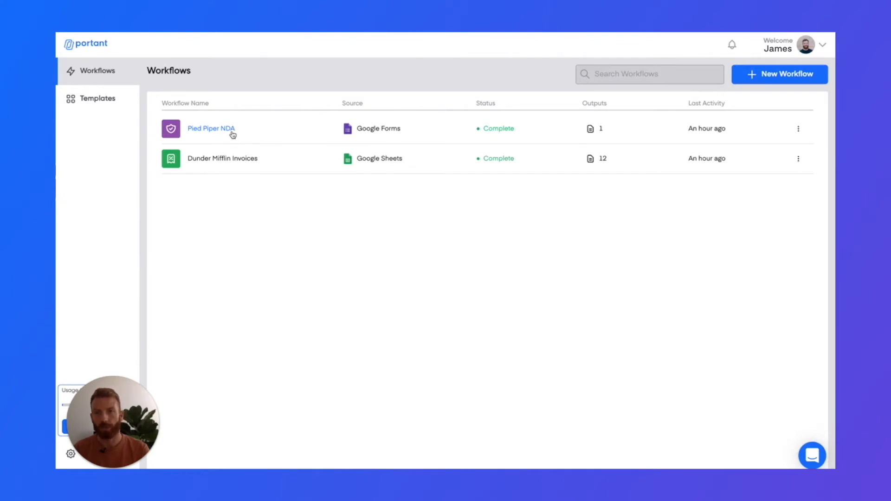
# Open the Pied Piper NDA workflow, then return to its form-template-Gmail diagram.
pyautogui.click(210, 128)
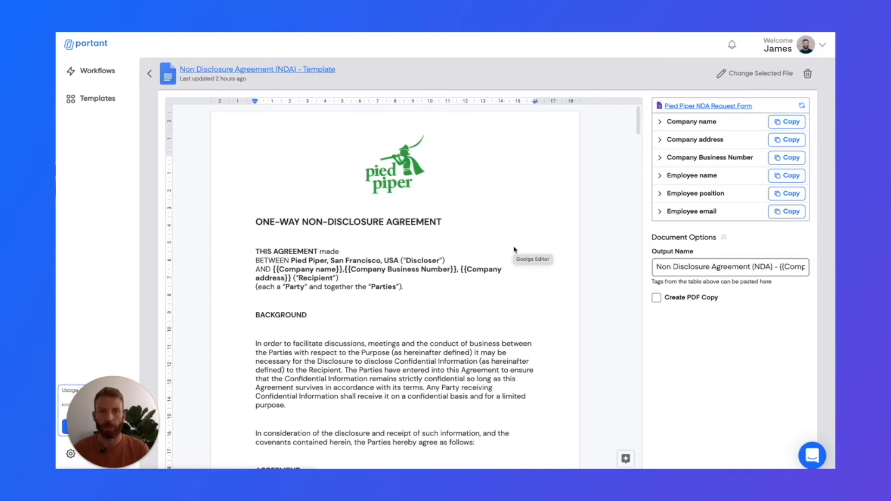
pyautogui.moveTo(725, 211)
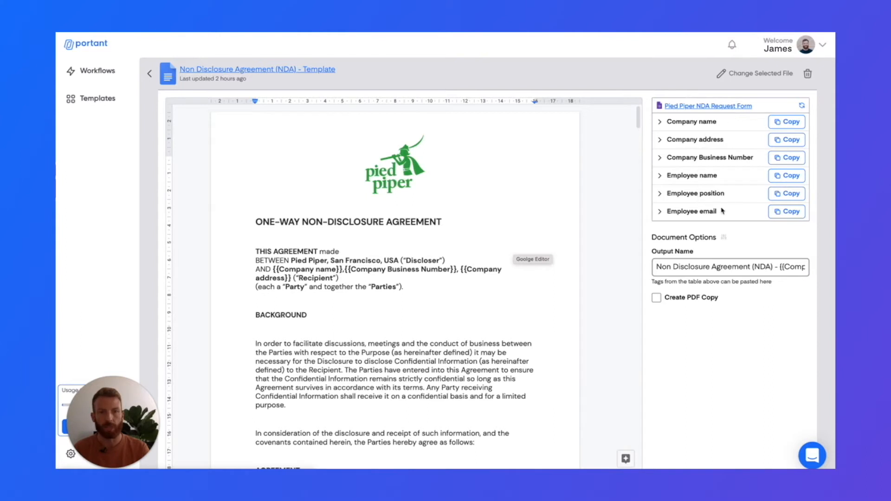
pyautogui.moveTo(543, 206)
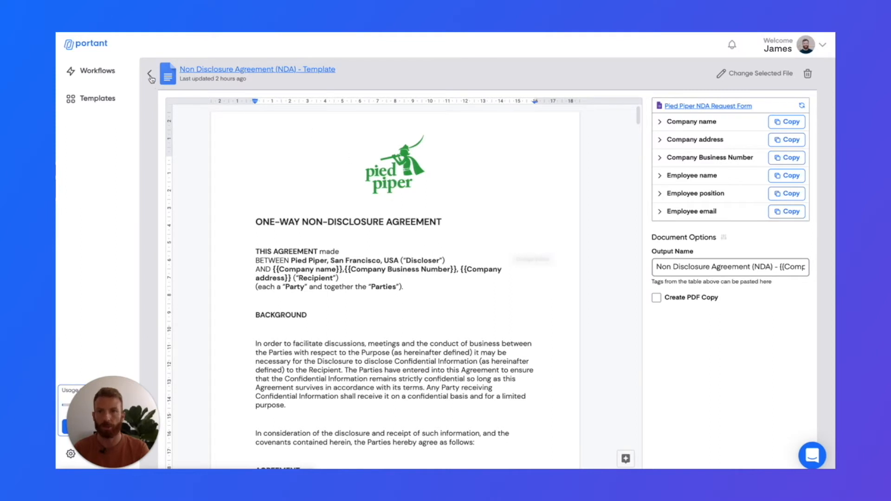
pyautogui.click(151, 76)
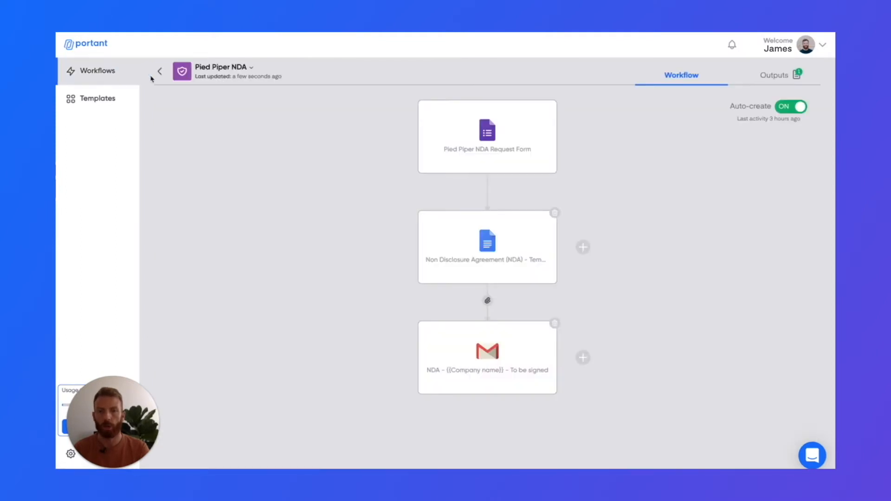
# Show the NDA email's Share Google Doc as permission options, then leave the email step.
pyautogui.click(487, 357)
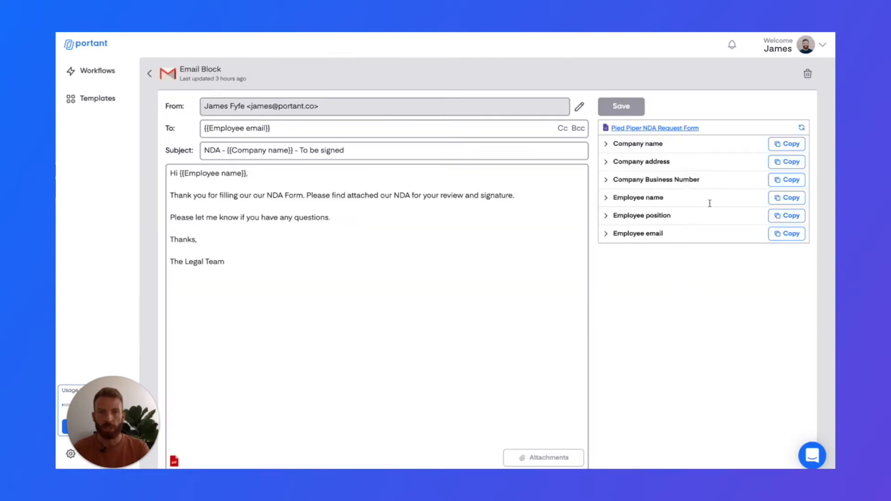
pyautogui.moveTo(370, 182)
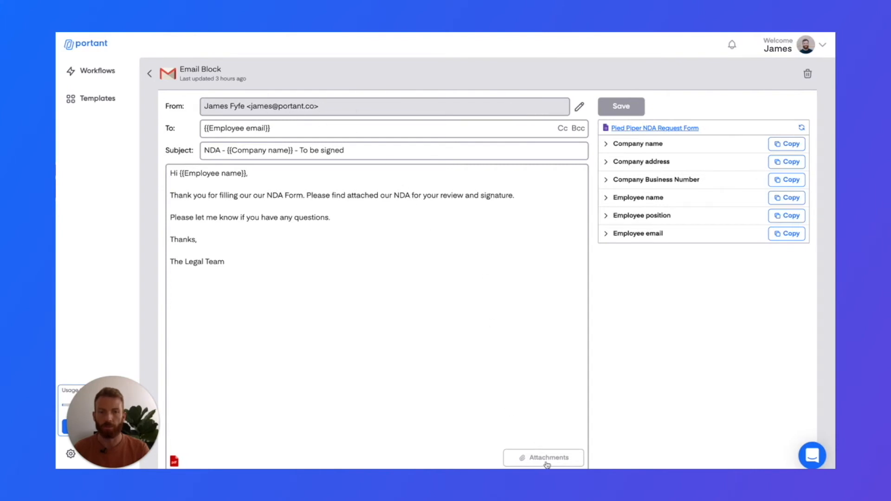
pyautogui.click(543, 458)
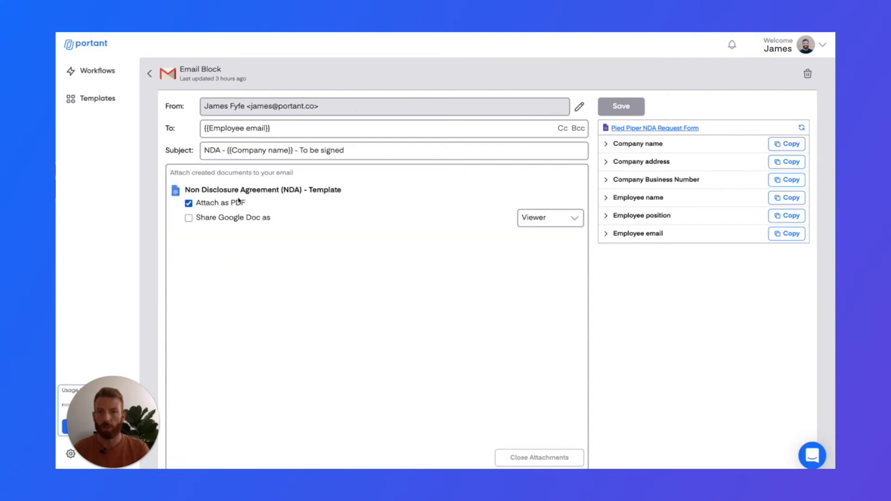
pyautogui.moveTo(375, 223)
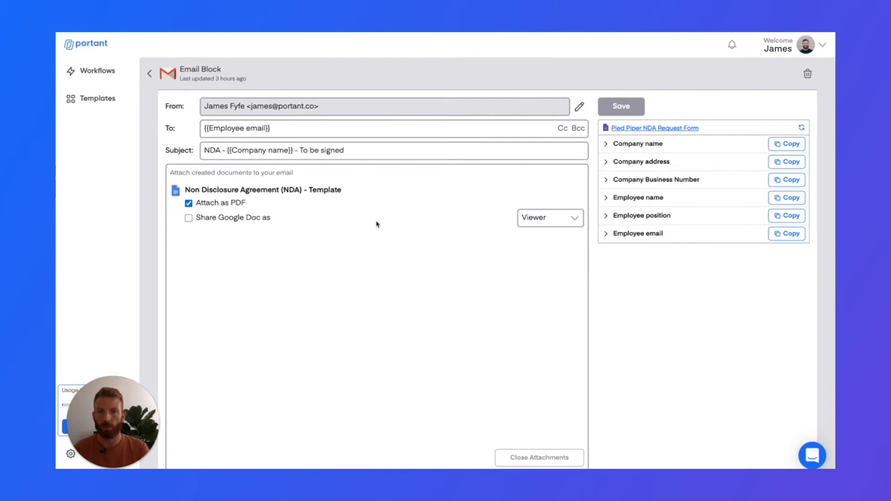
pyautogui.click(548, 218)
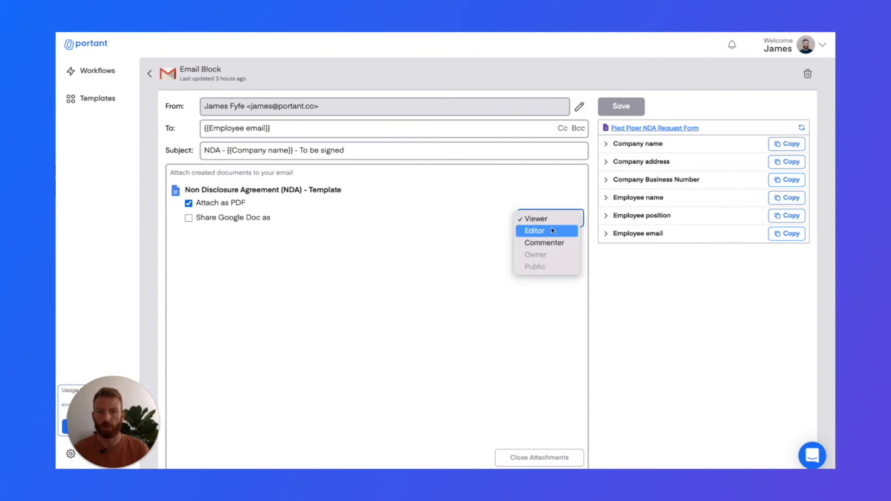
pyautogui.moveTo(435, 246)
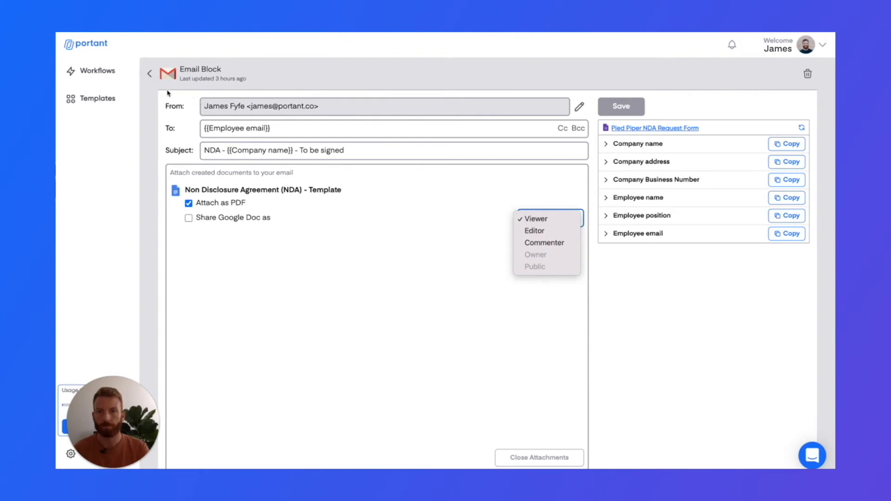
pyautogui.click(96, 71)
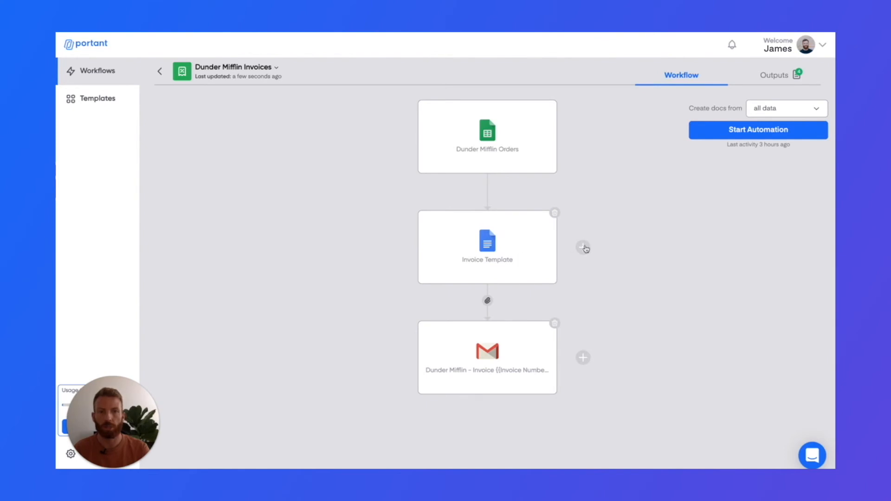
# Show the Google Docs or Google Slides choices for adding a document step.
pyautogui.click(582, 247)
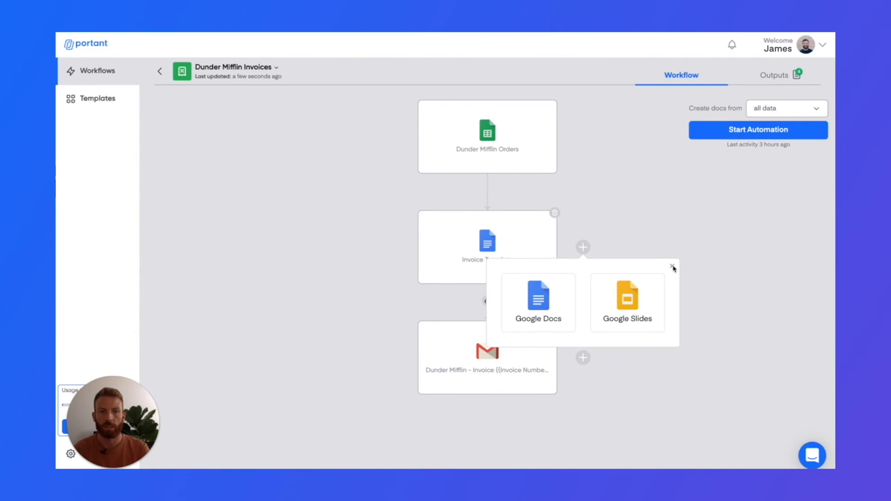
pyautogui.click(674, 268)
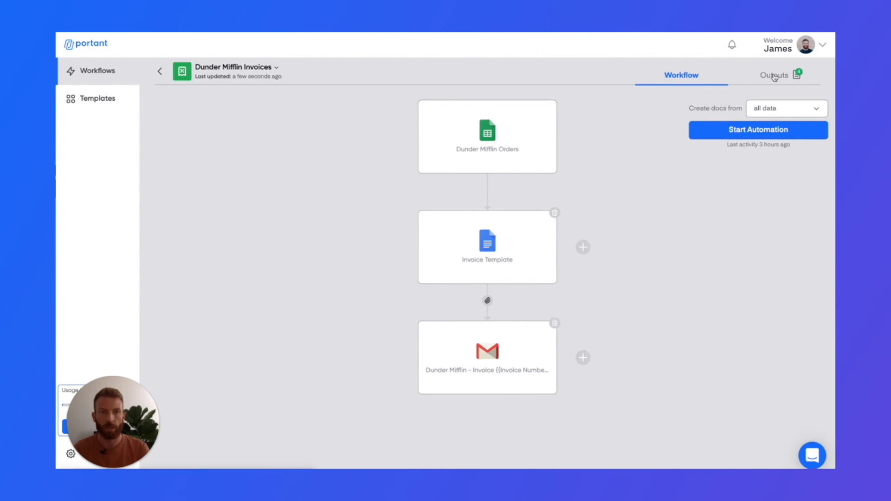
# Open the Outputs tab listing the ten generated Dunder Mifflin invoices.
pyautogui.click(774, 74)
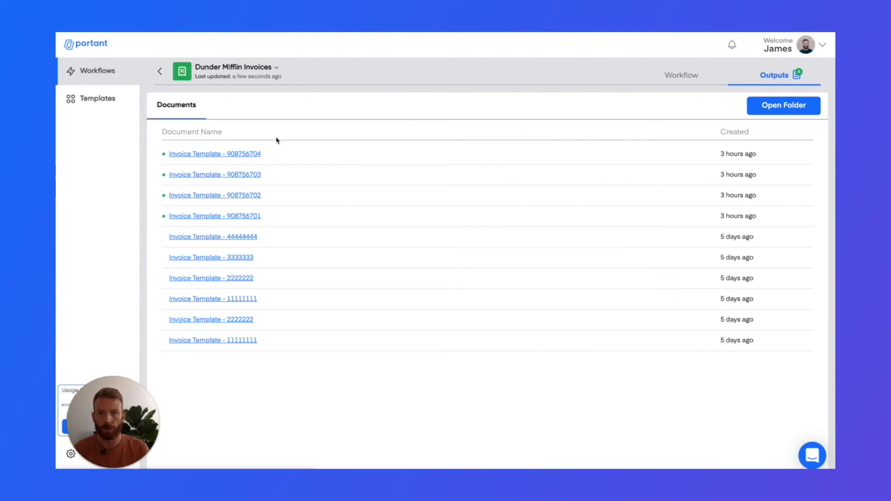
pyautogui.moveTo(322, 311)
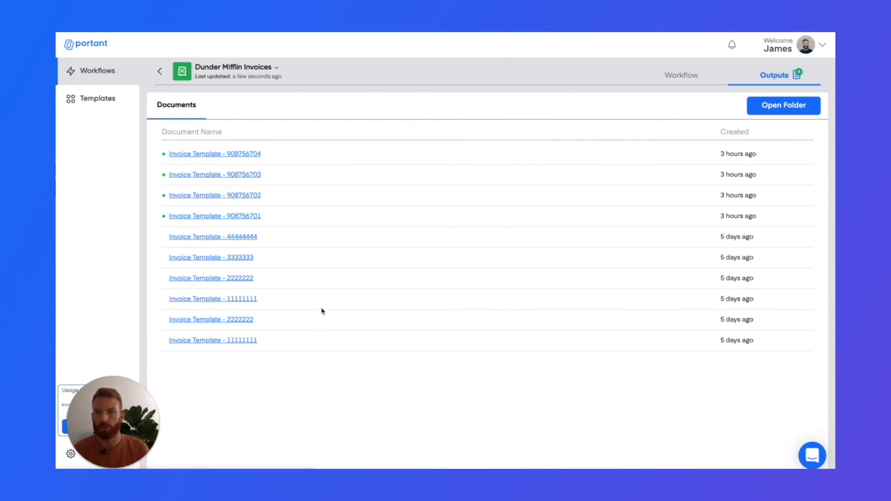
pyautogui.moveTo(214, 154)
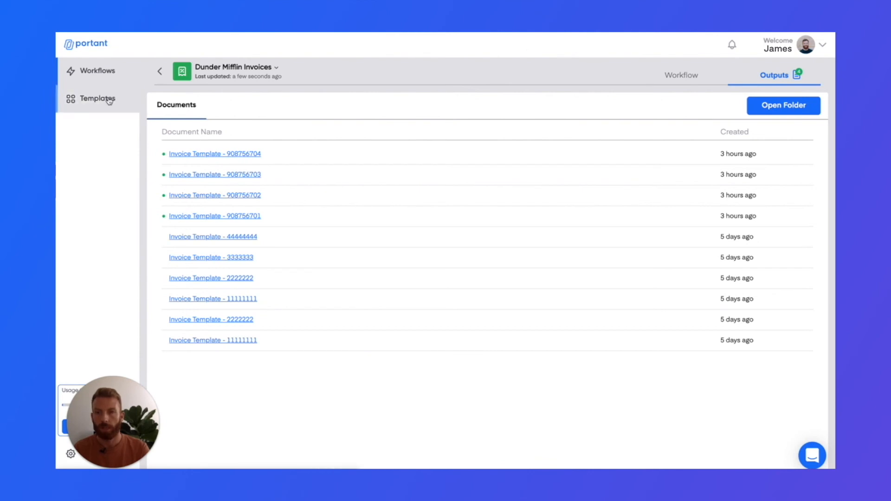
# Preview the Business Proposal slides template from the Templates library.
pyautogui.click(97, 98)
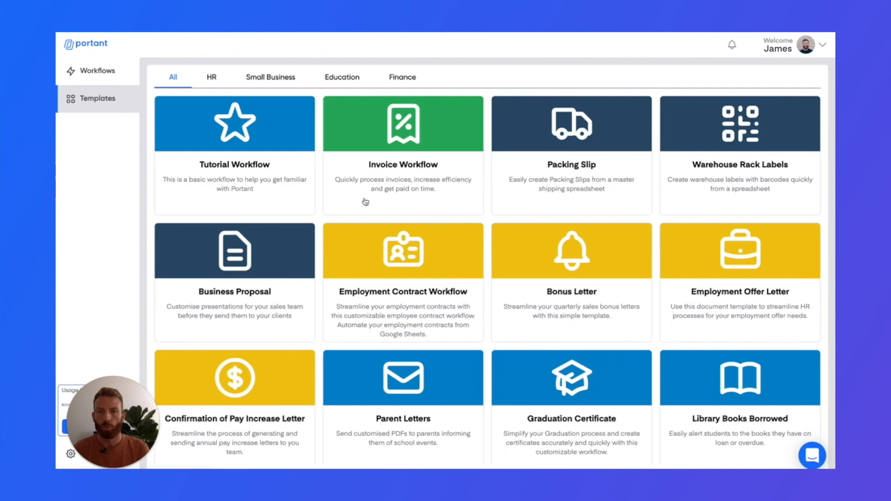
pyautogui.moveTo(298, 266)
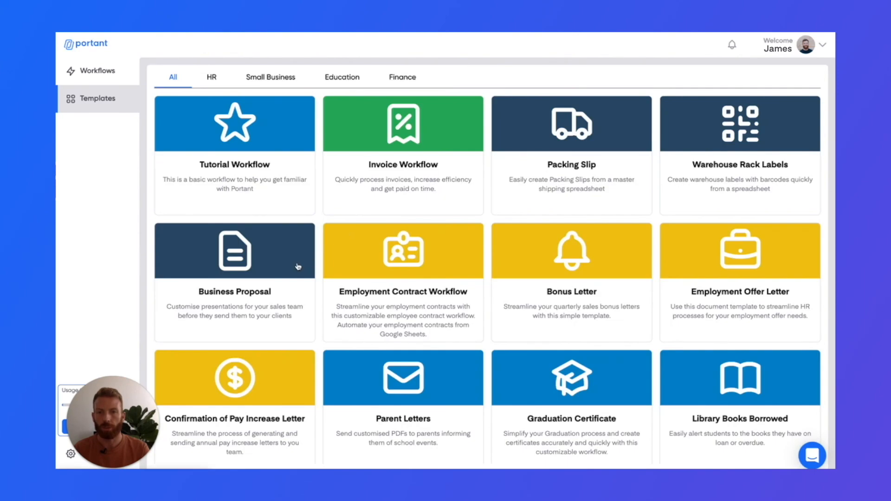
pyautogui.click(234, 251)
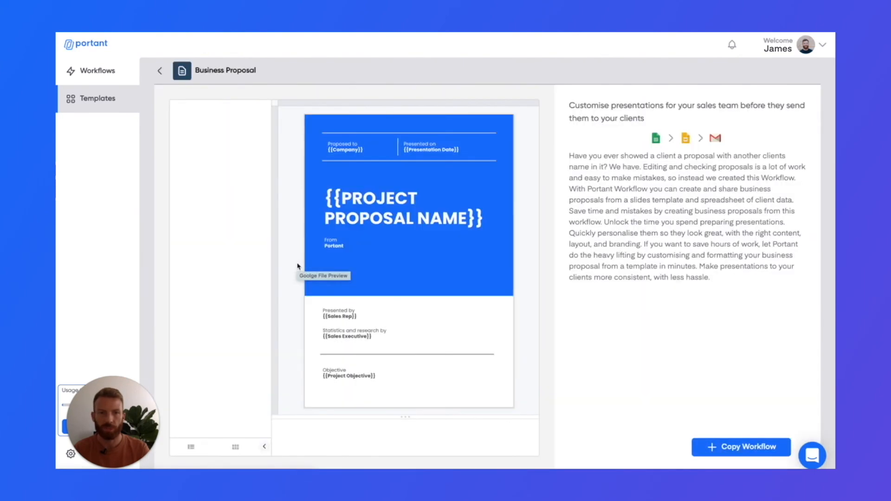